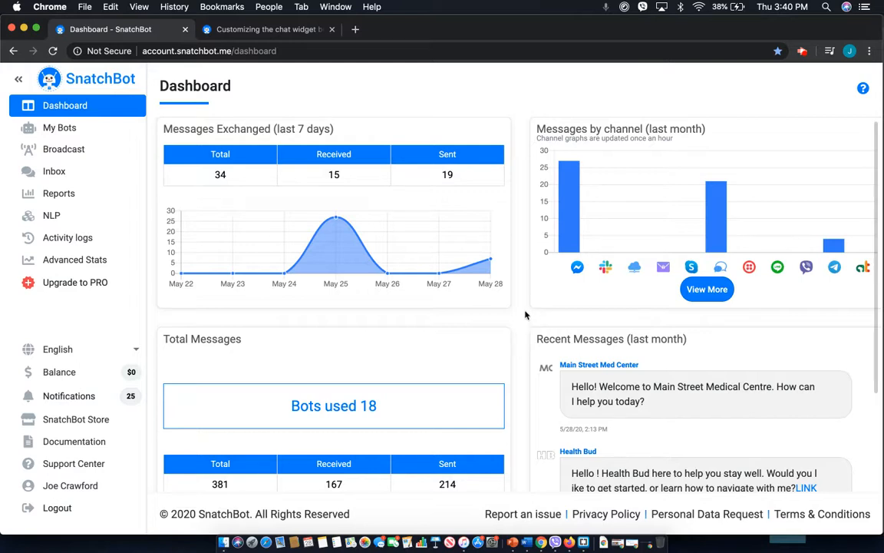
mouse_move(483, 201)
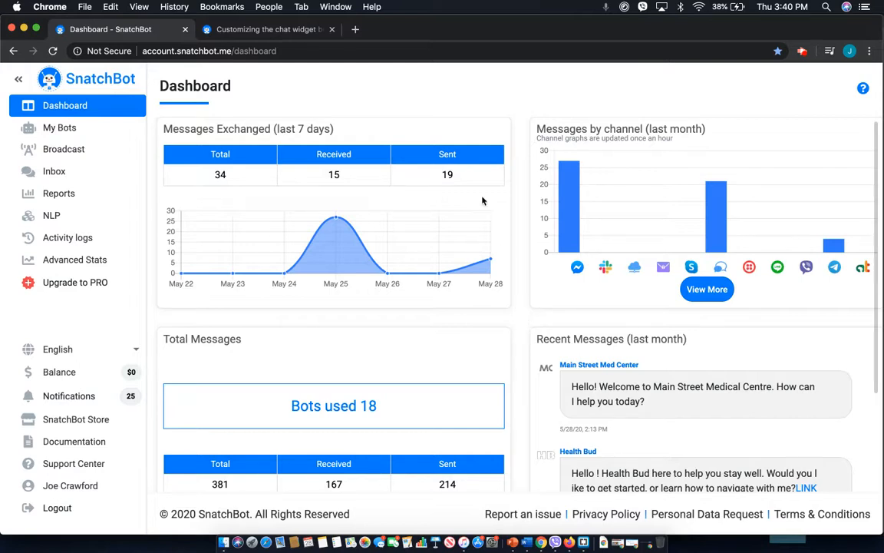
mouse_move(81, 133)
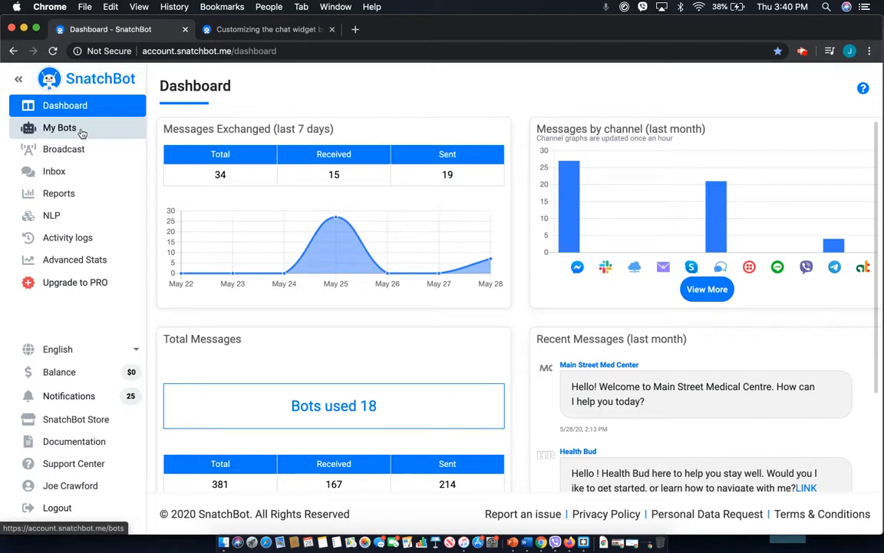
Step: Open the Main Street Med Center bot's Webchat channel on its Get Embed Code tab
click(60, 127)
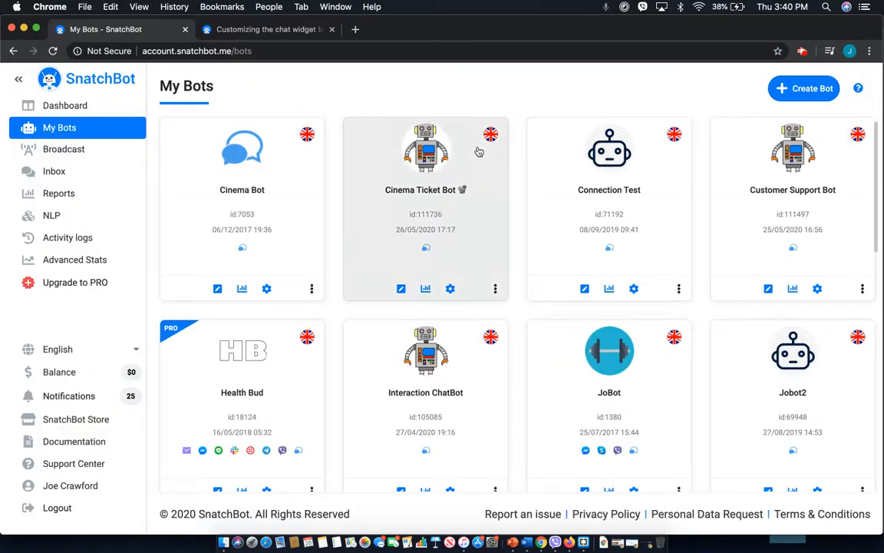
scroll(down, 3)
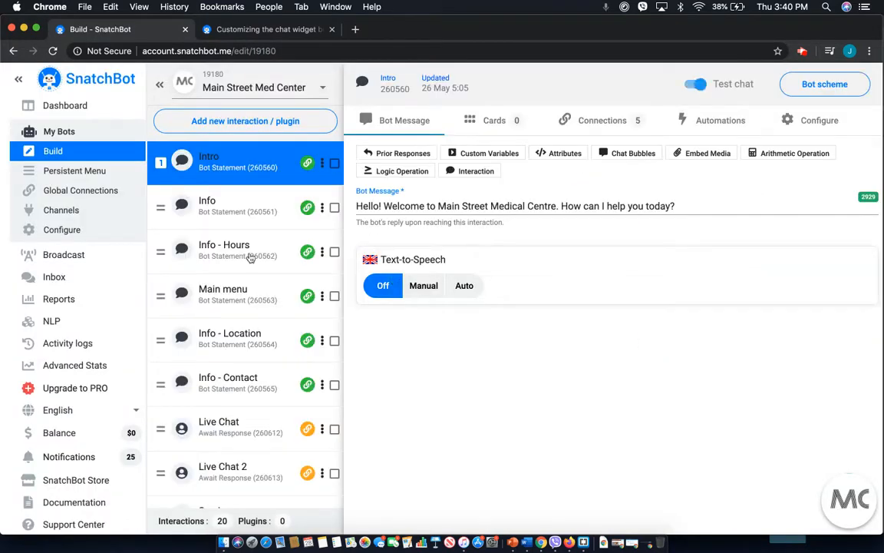
click(60, 209)
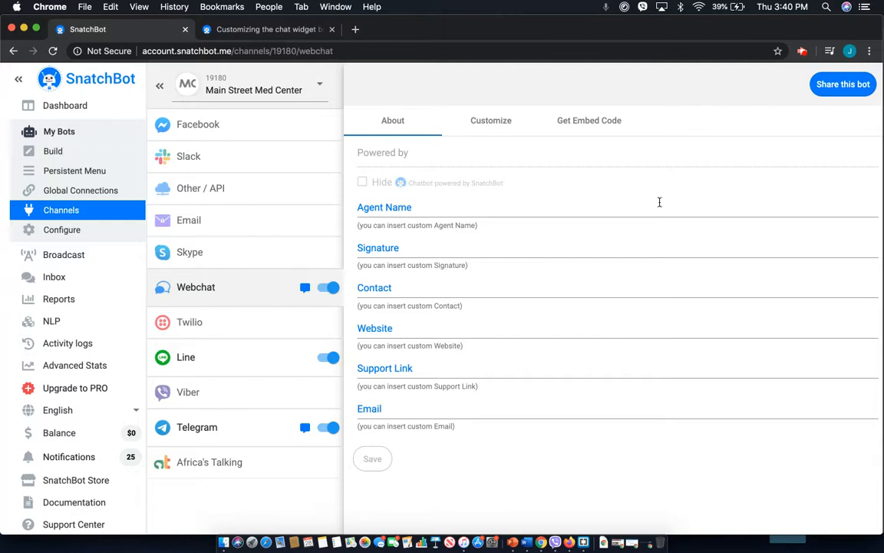
click(589, 119)
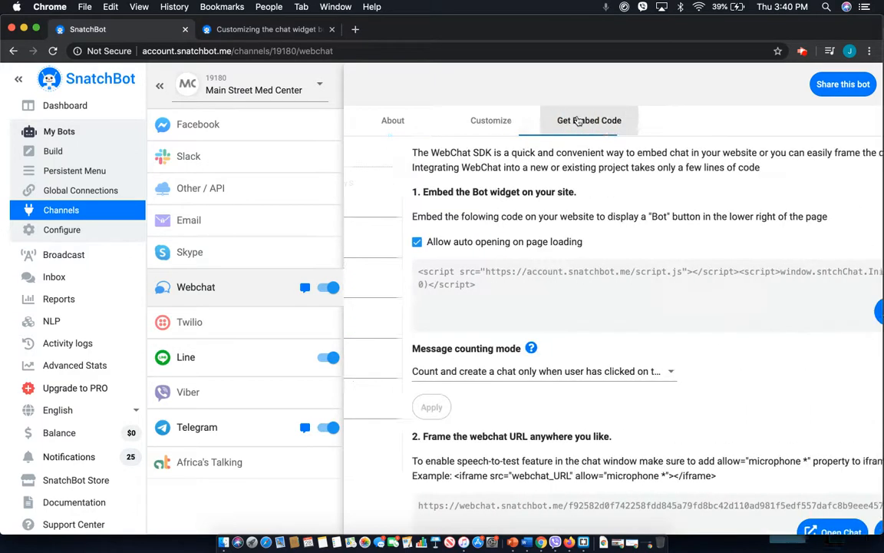
Step: Scroll the embed page down to section 3, Customize chat widget button with CSS
scroll(down, 3)
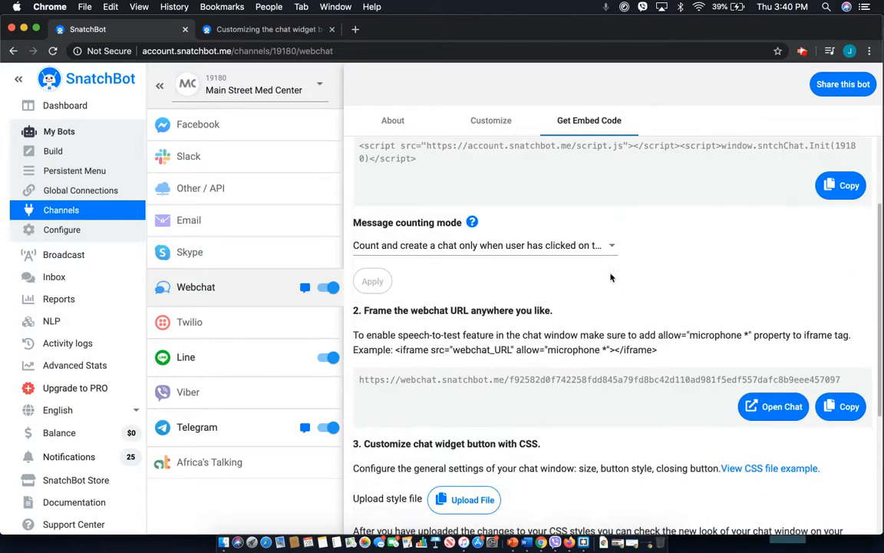
scroll(down, 3)
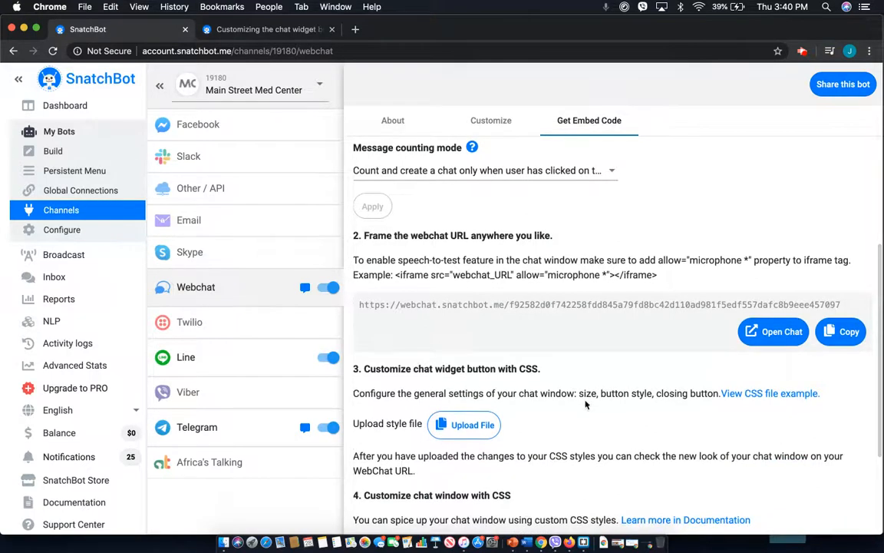
scroll(down, 3)
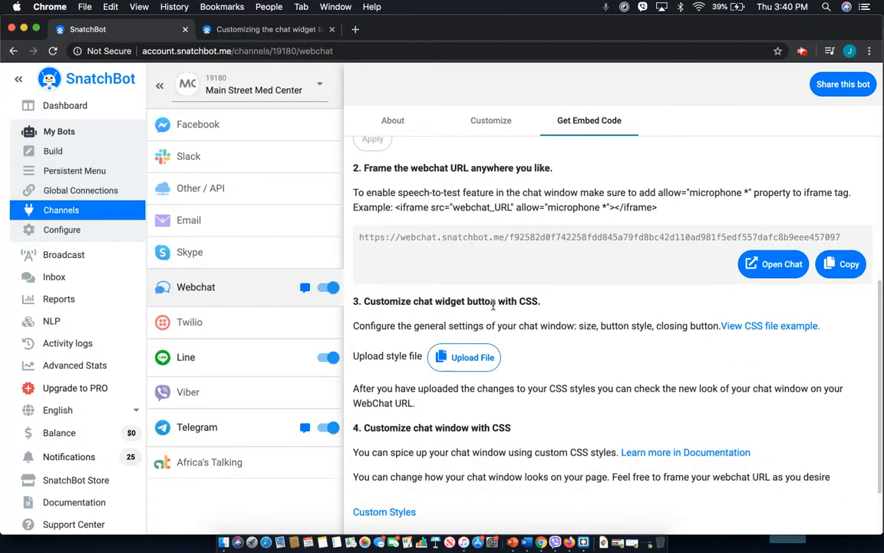
mouse_move(519, 312)
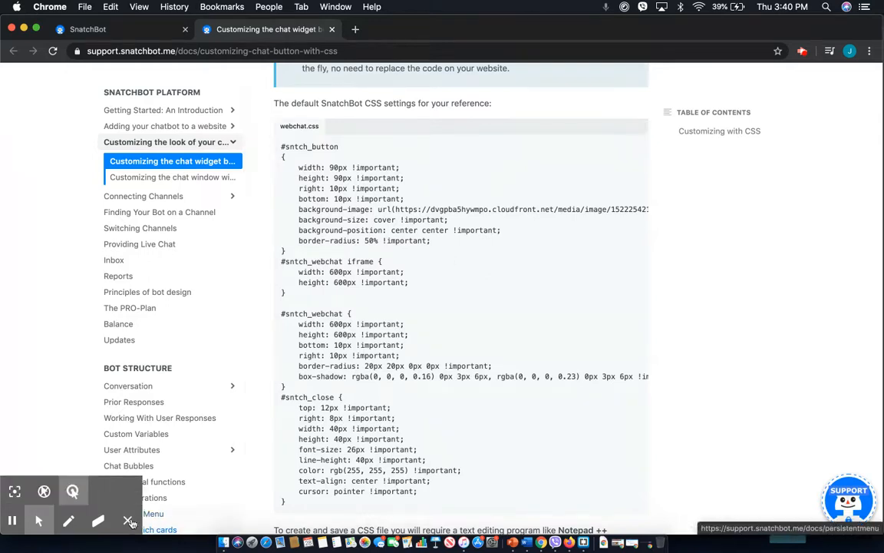
click(88, 29)
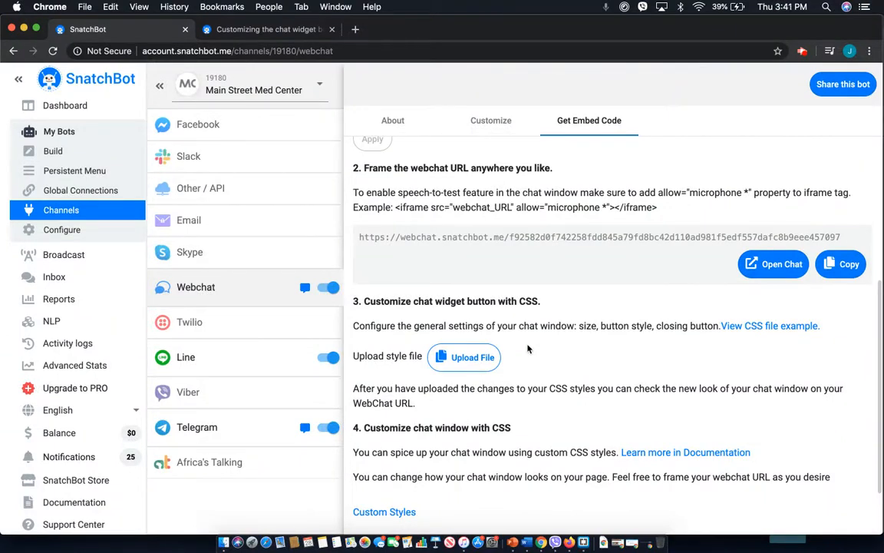
Step: Upload Style.css as the chat widget button's custom CSS file
click(464, 357)
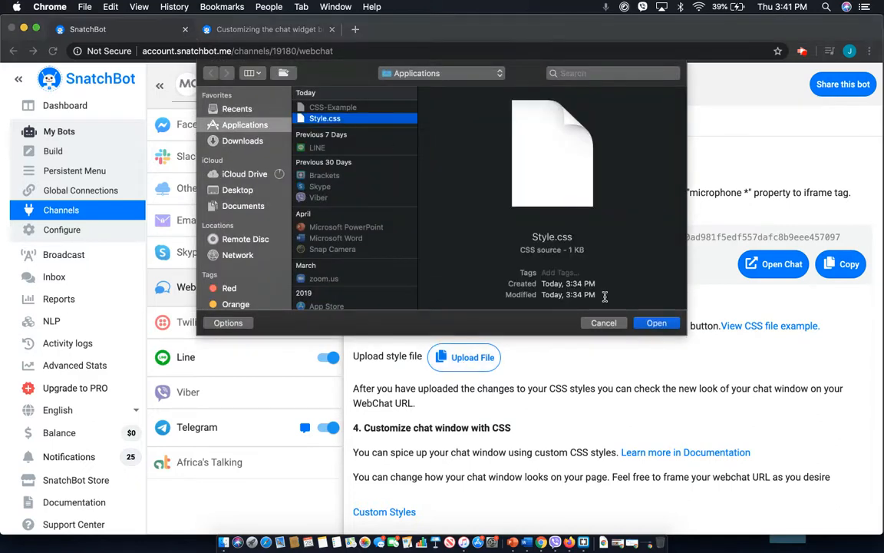
click(656, 322)
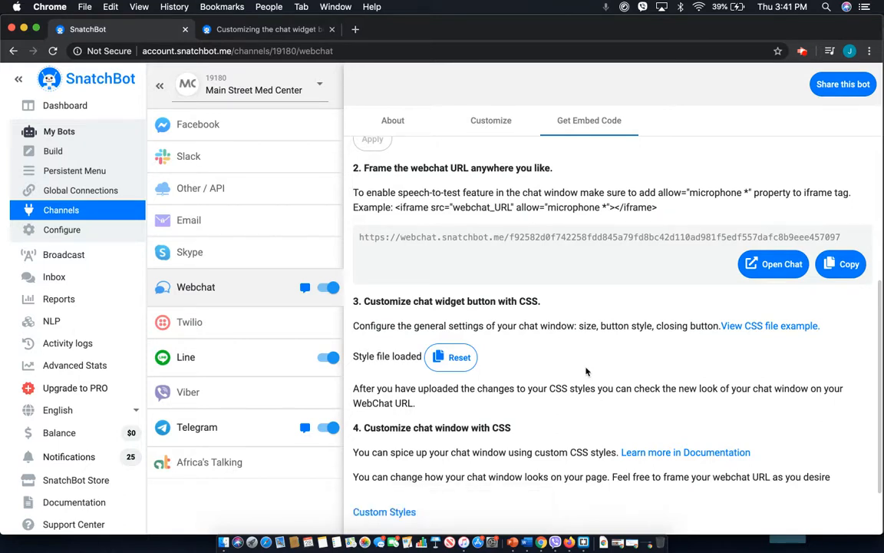
mouse_move(628, 259)
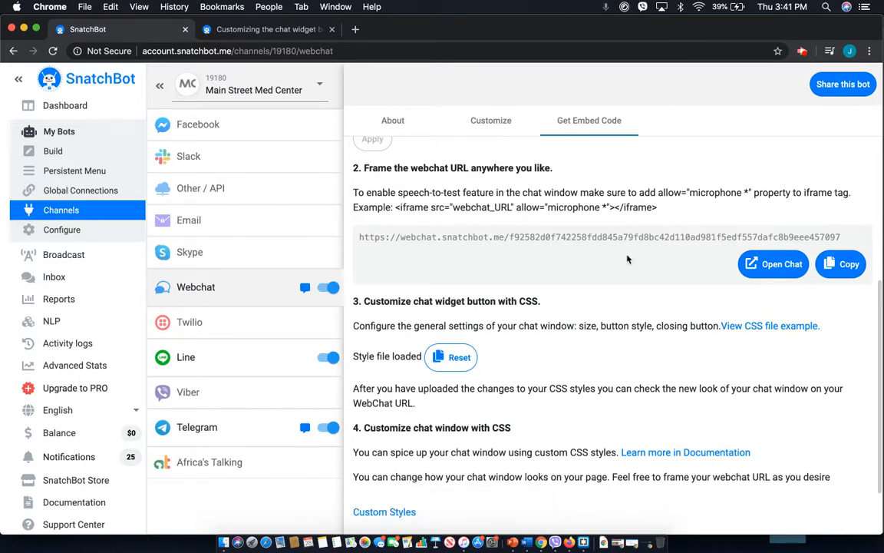
mouse_move(683, 180)
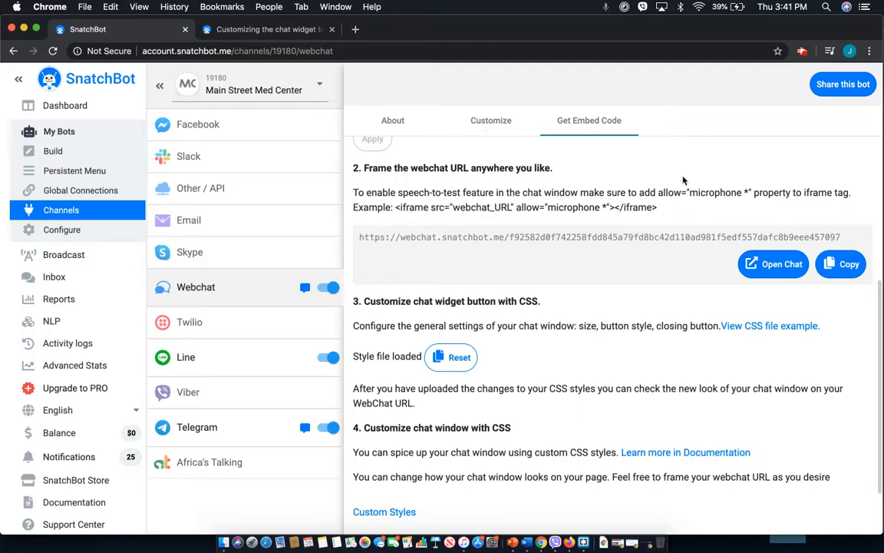
mouse_move(765, 134)
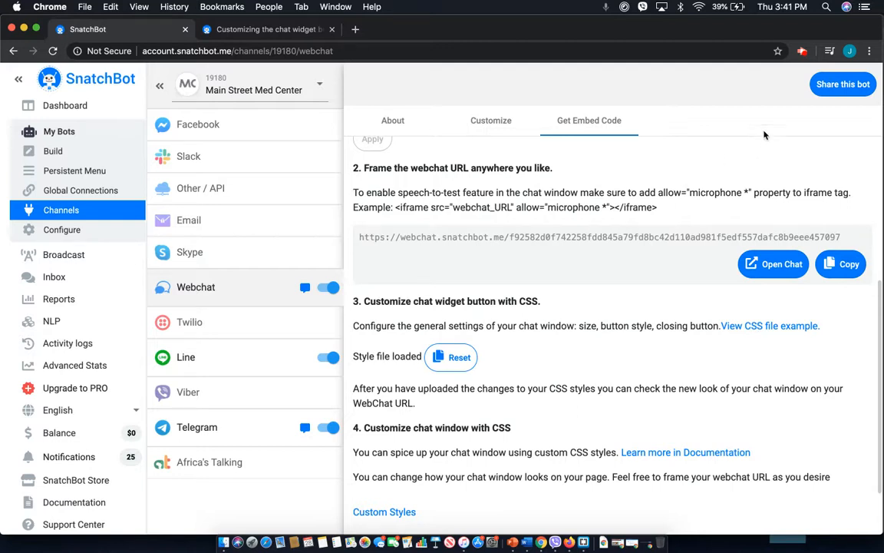